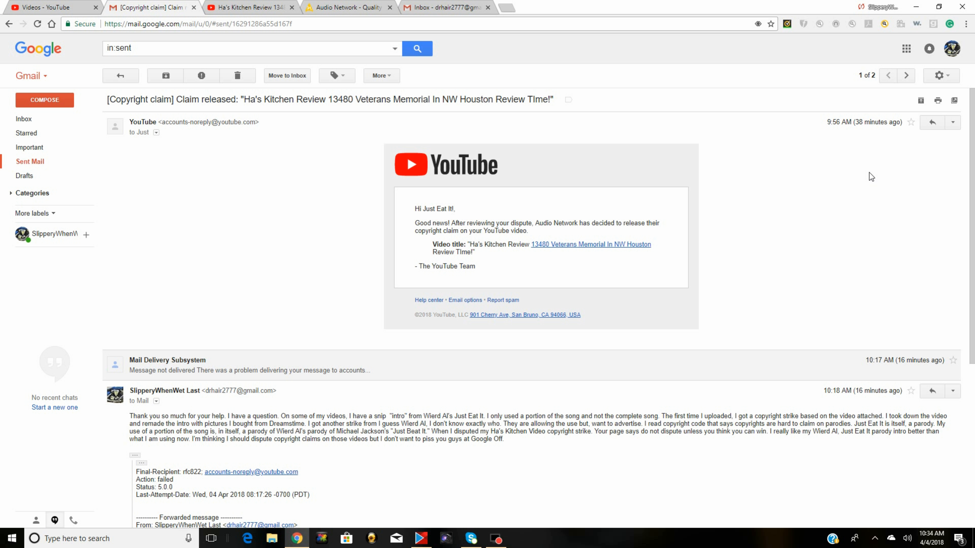
# Switch from the Gmail claim-released email to the Audio Network homepage tab
pyautogui.click(347, 8)
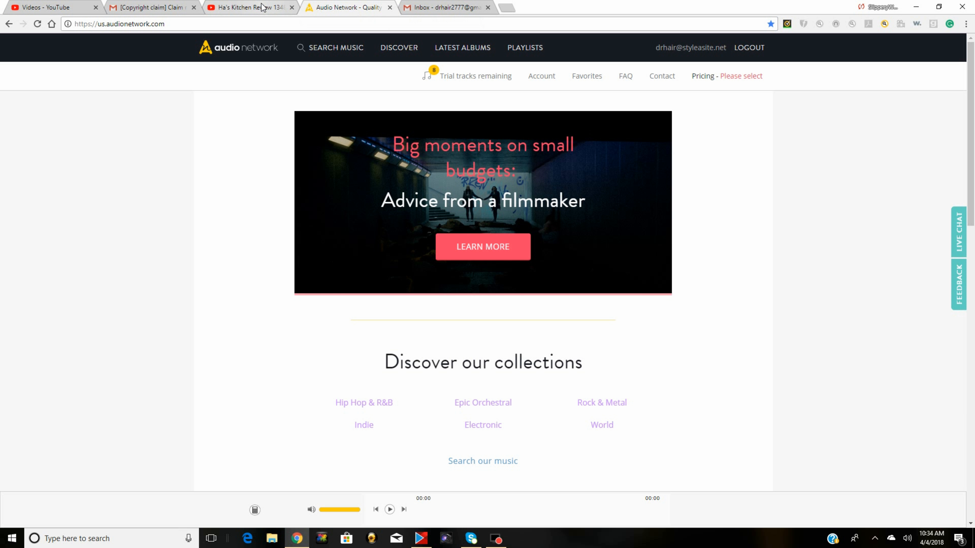
# Switch to the YouTube tab showing the Ha's Kitchen Review video watch page
pyautogui.click(258, 8)
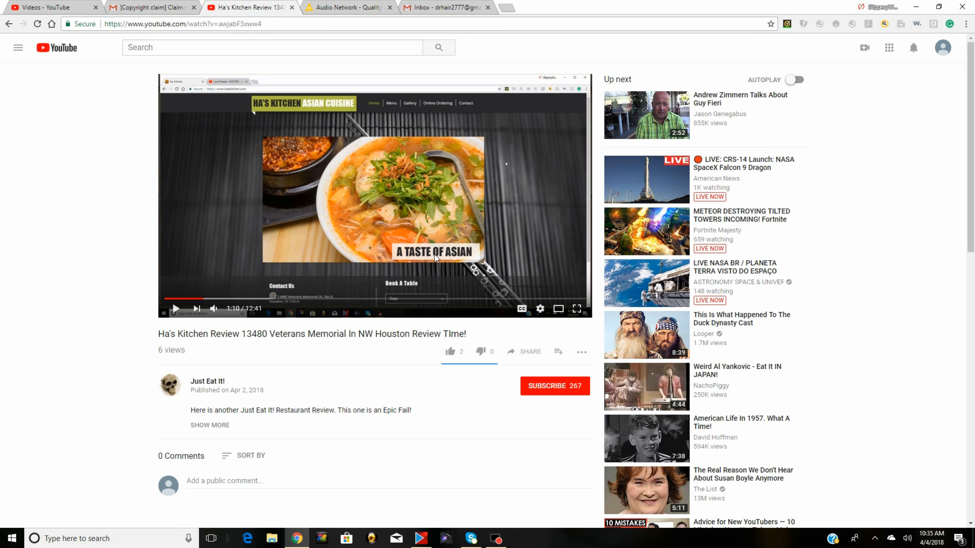
pyautogui.moveTo(646, 391)
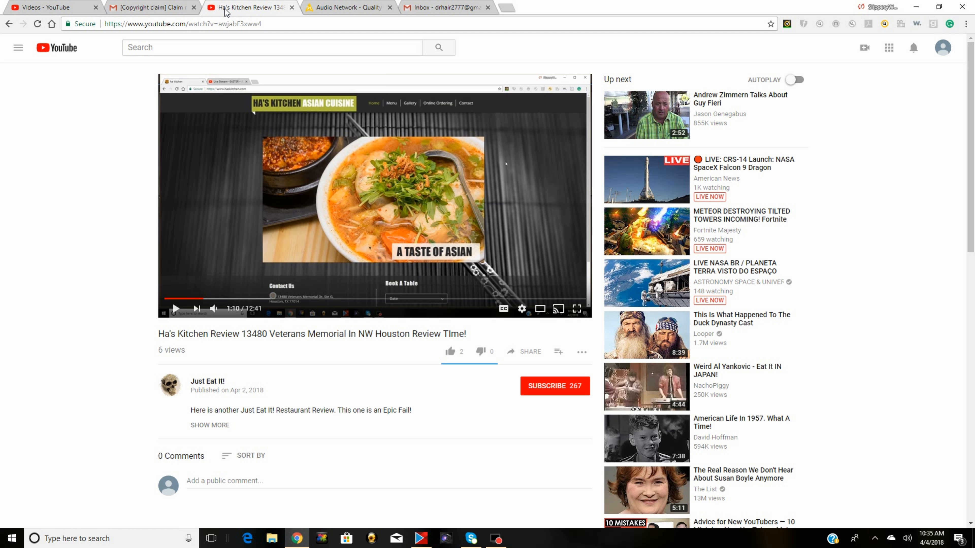
pyautogui.moveTo(152, 9)
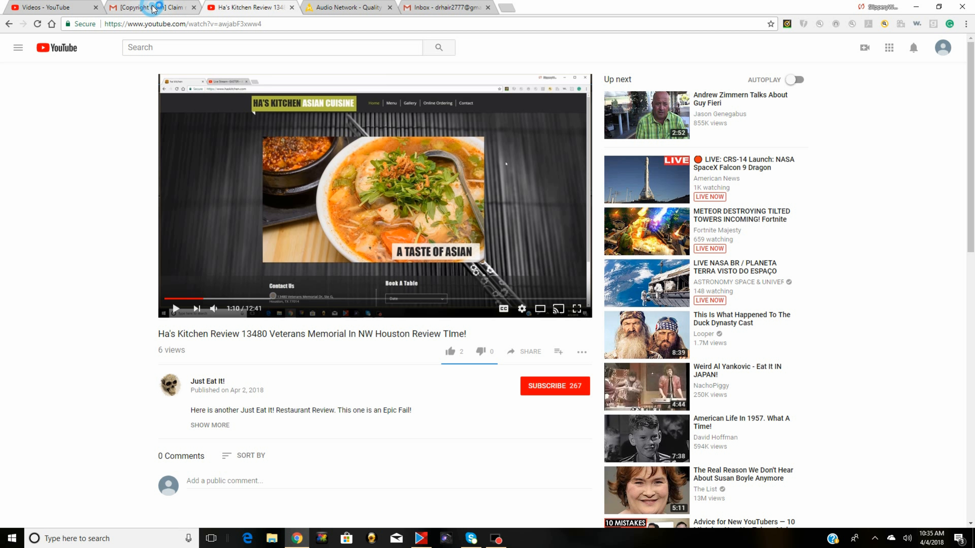
pyautogui.click(149, 7)
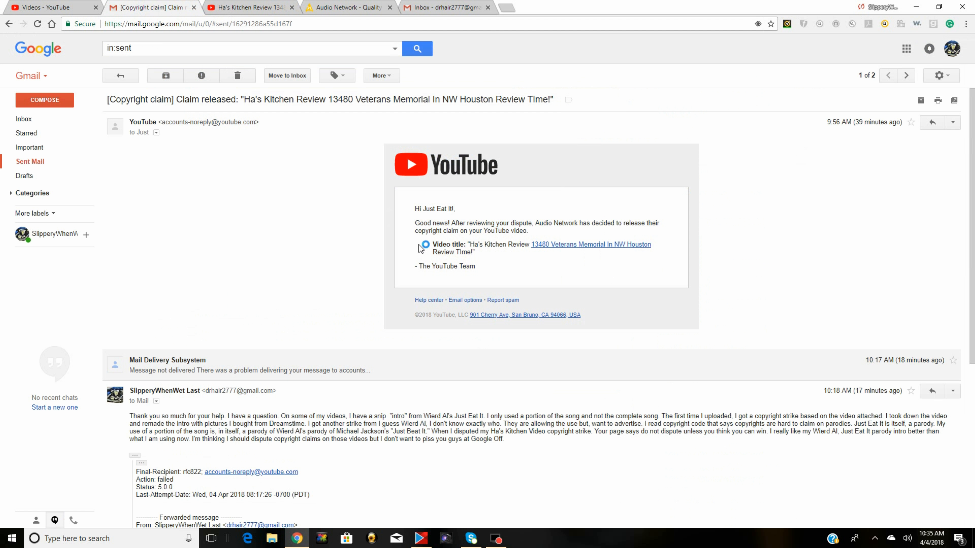
pyautogui.moveTo(561, 235)
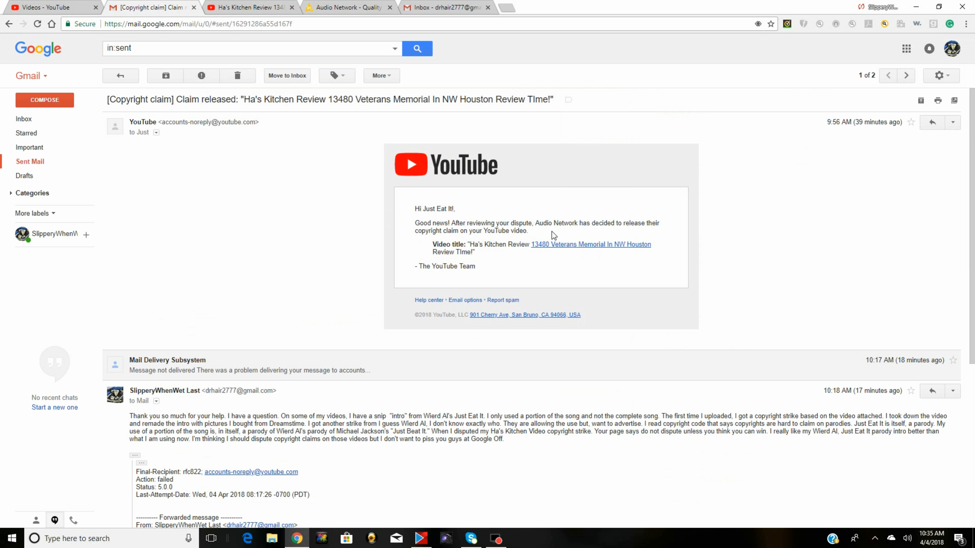
pyautogui.moveTo(534, 233)
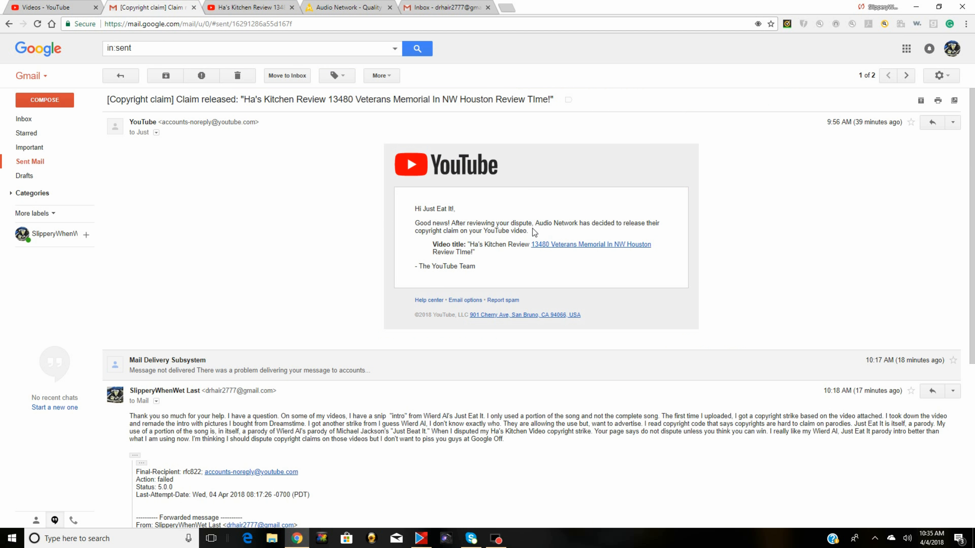
pyautogui.click(246, 9)
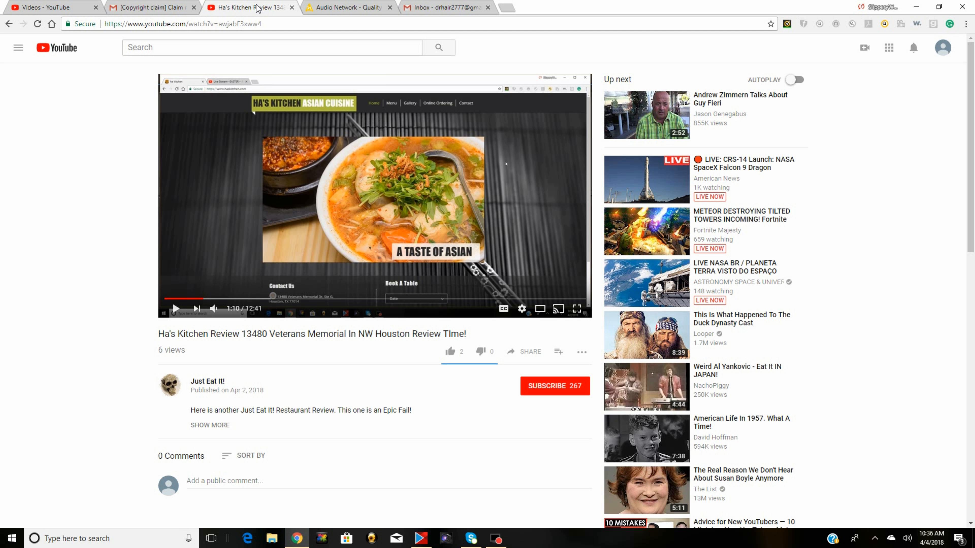
pyautogui.moveTo(525, 477)
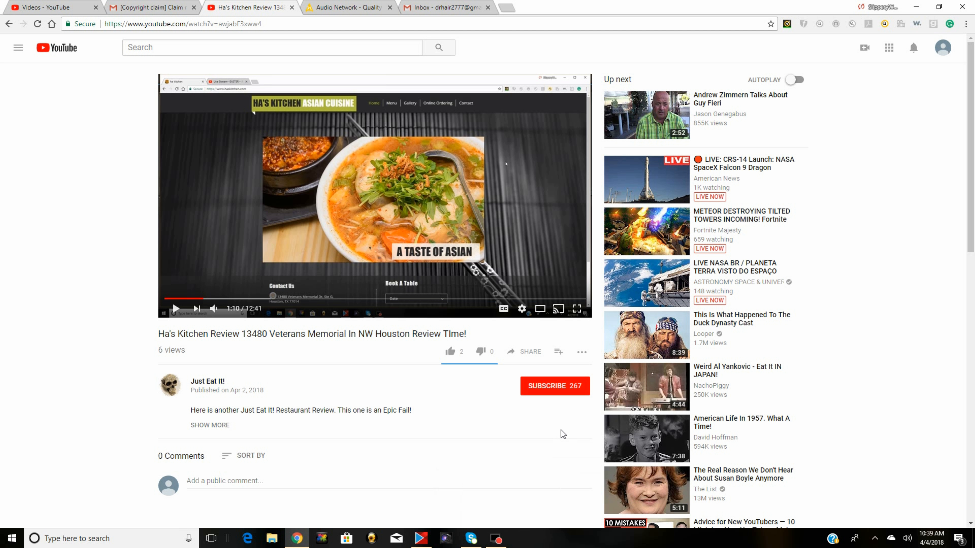
pyautogui.moveTo(551, 431)
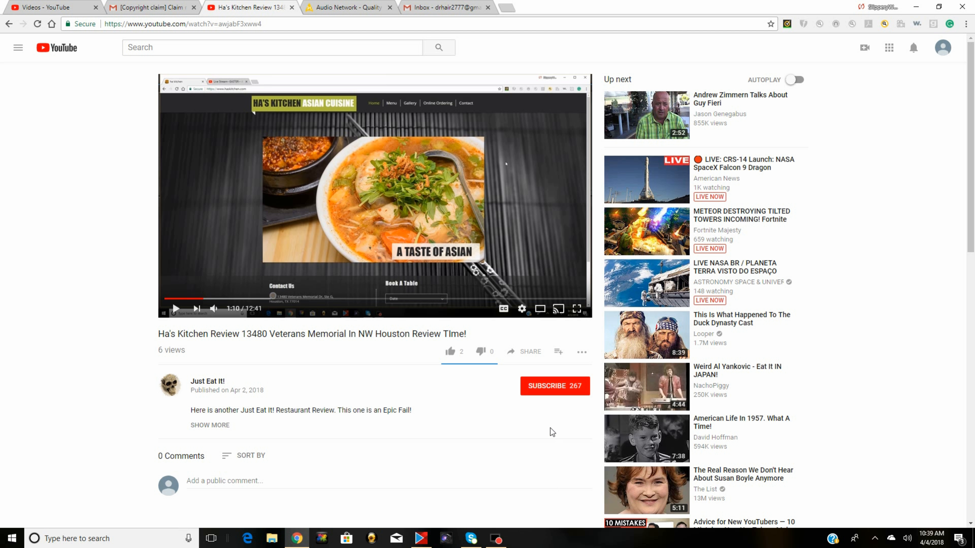